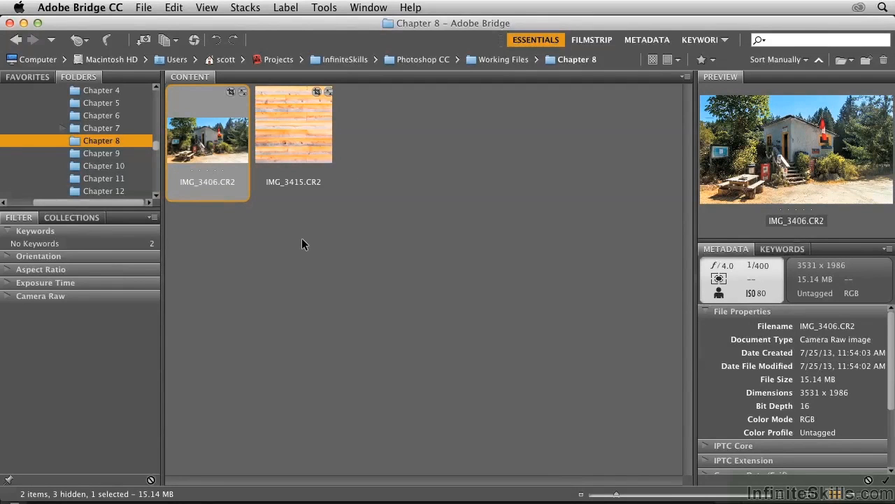
mouse_move(206, 202)
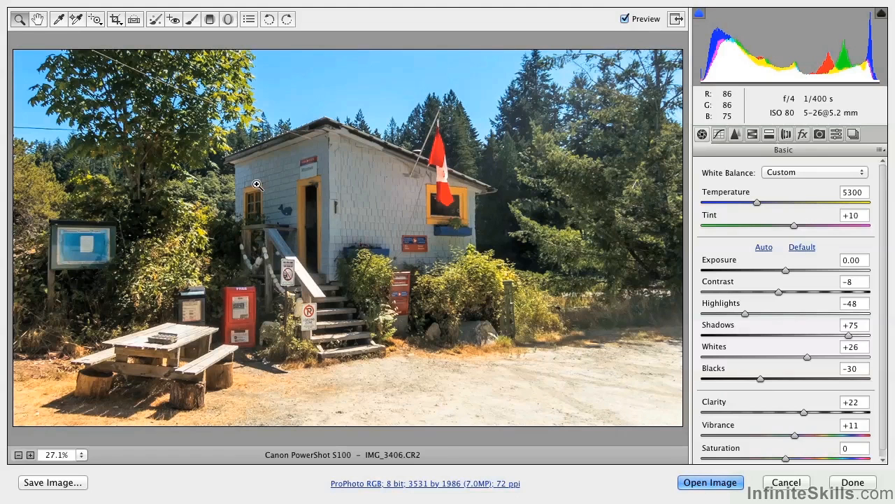
mouse_move(158, 68)
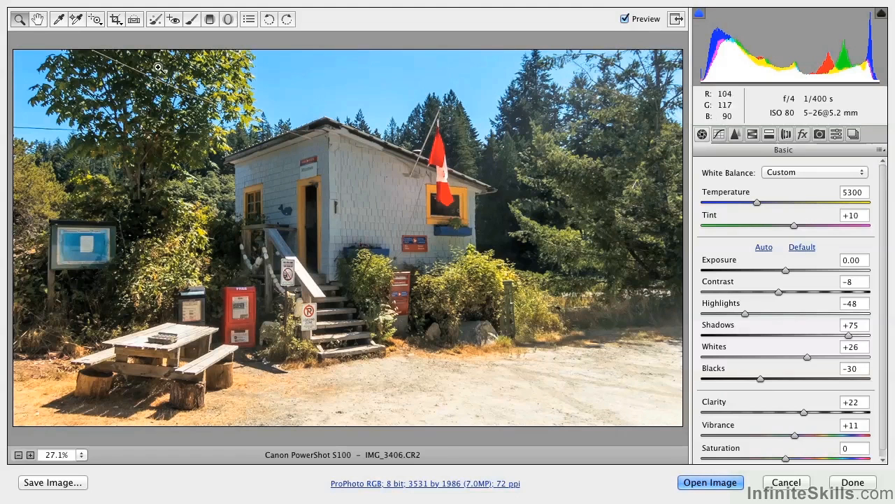
mouse_move(108, 125)
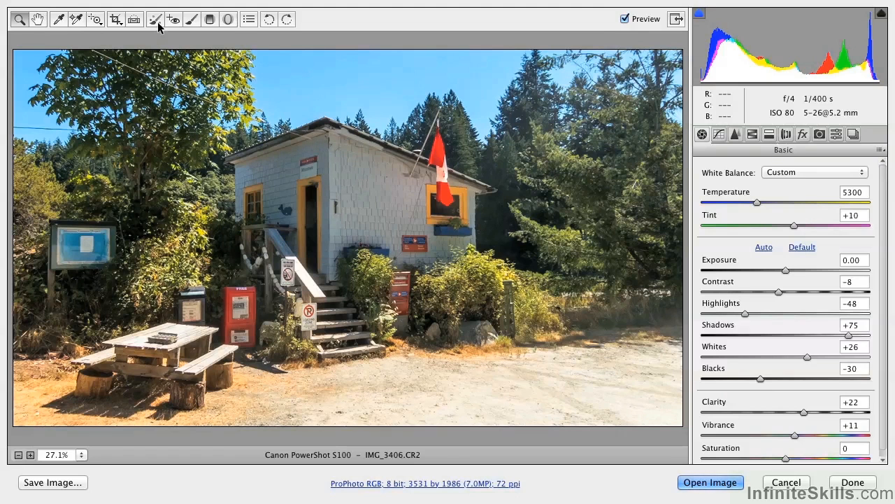
- Set Camera Raw Spot Removal to Heal at size 9, then clear the trial spot
left_click(155, 18)
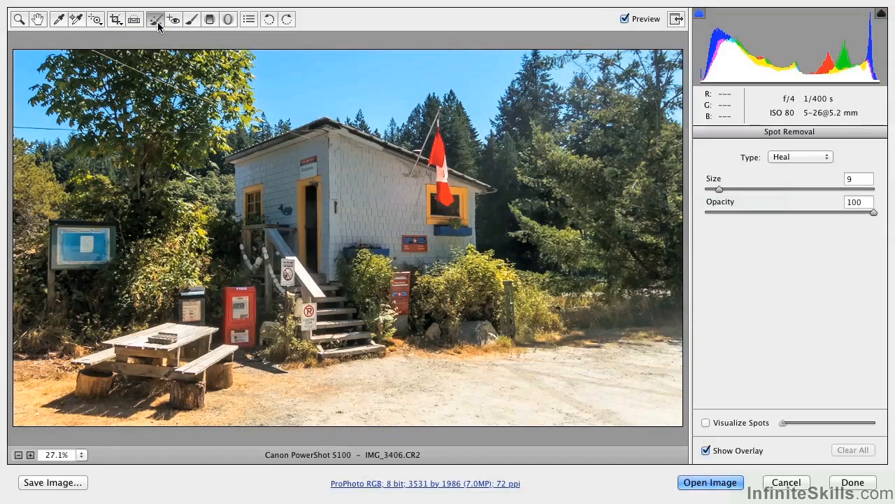
mouse_move(35, 126)
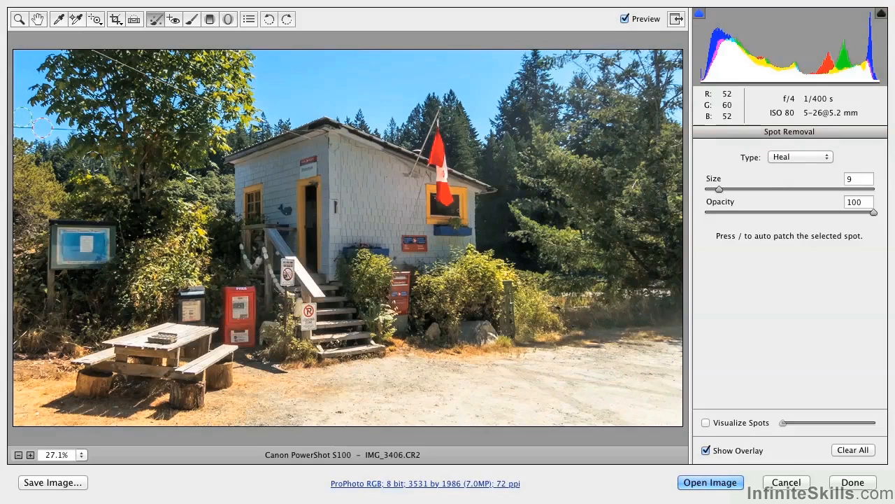
left_click(853, 446)
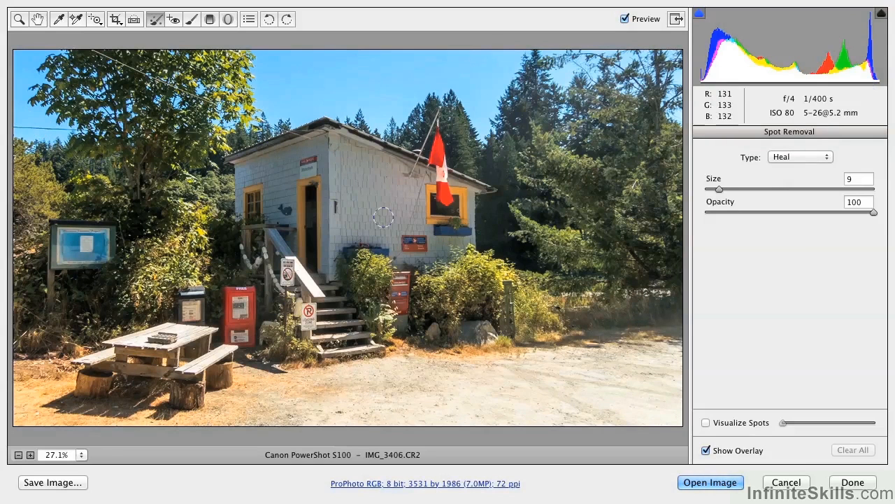
mouse_move(712, 482)
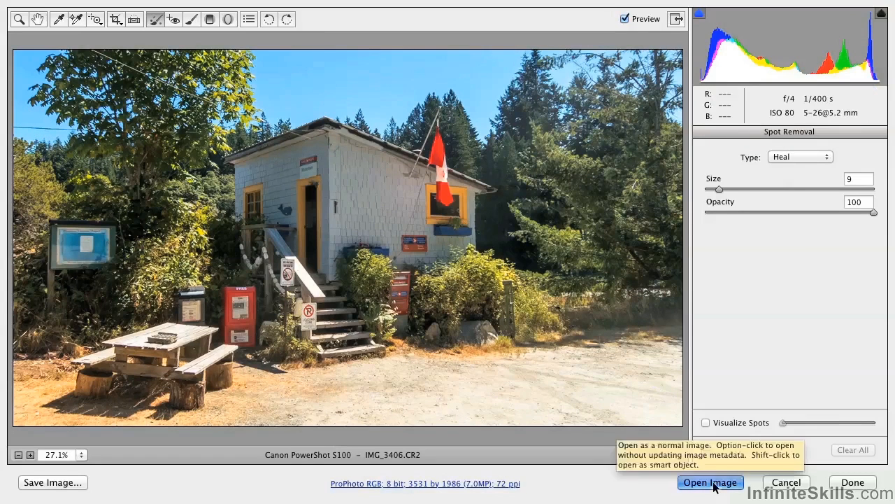
- Open the raw photo in Photoshop and rename the duplicated background layer 'Retouched'
left_click(711, 482)
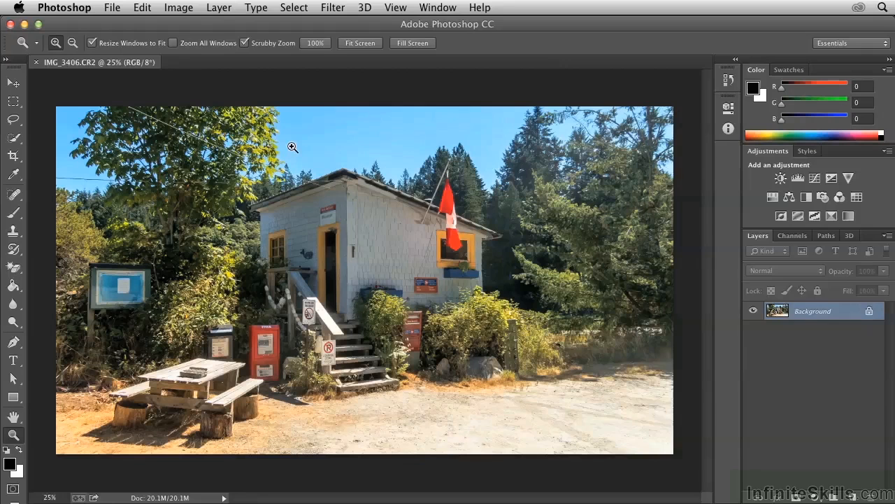
mouse_move(605, 315)
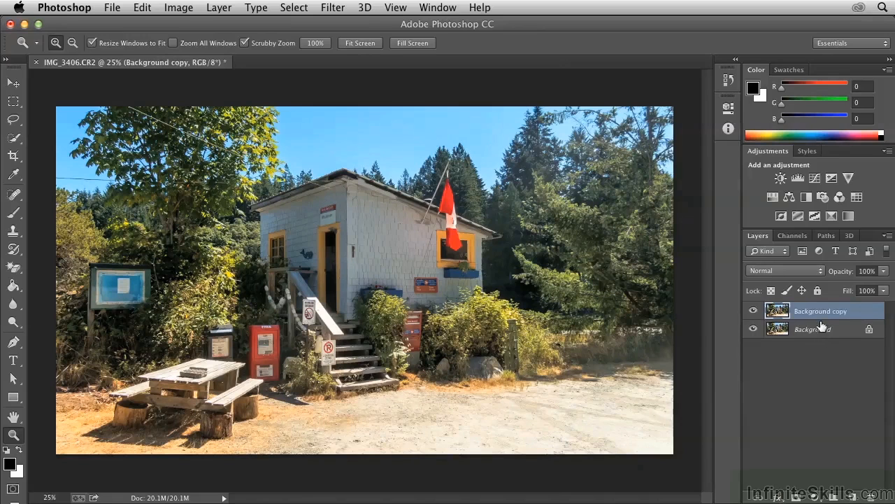
double_click(819, 310)
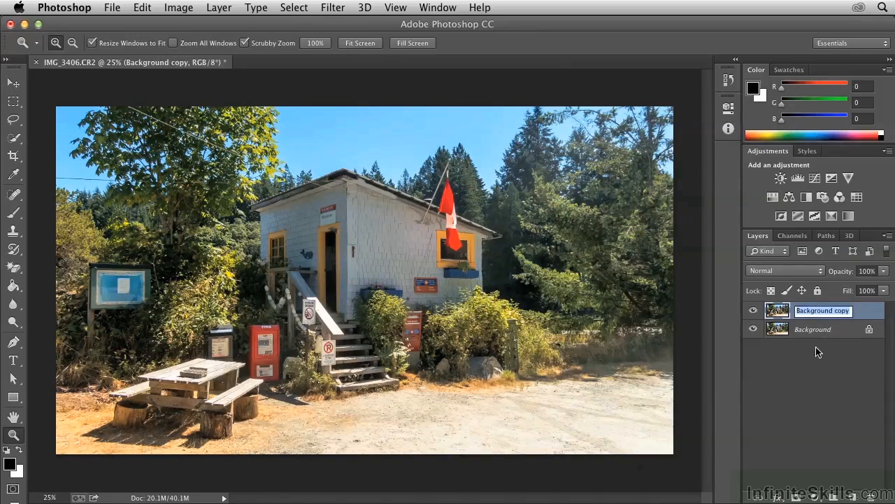
type("Retouched")
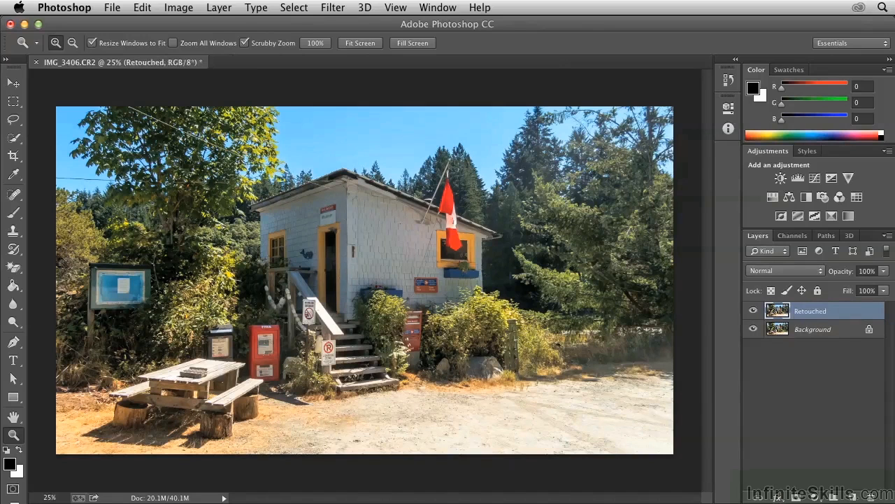
mouse_move(342, 188)
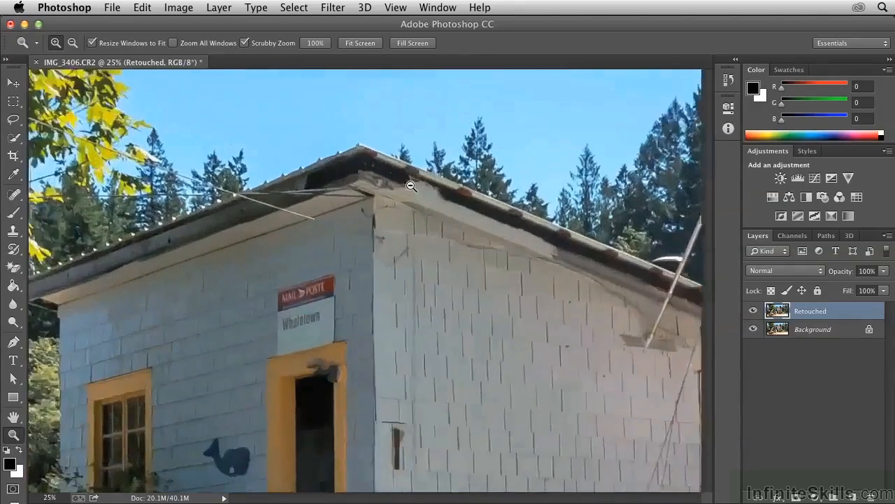
- Zoom into the roofline and set the Spot Healing Brush to 9 px, 100% hardness
left_click(410, 186)
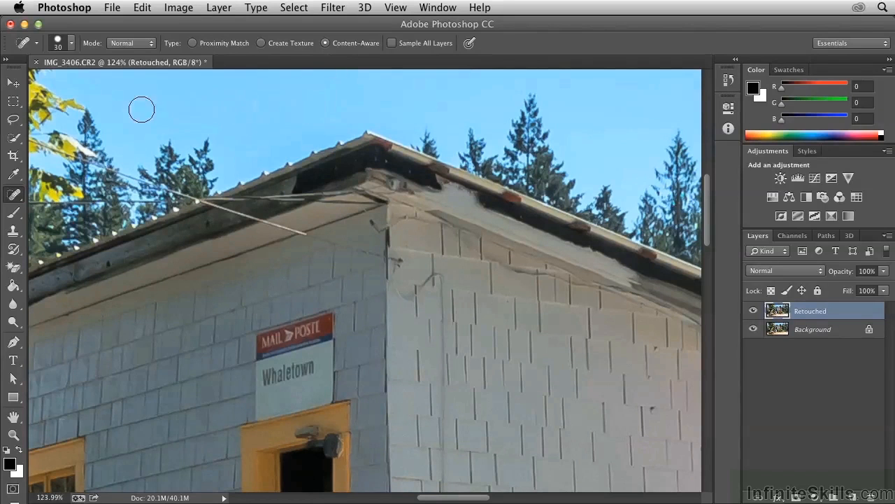
left_click(70, 44)
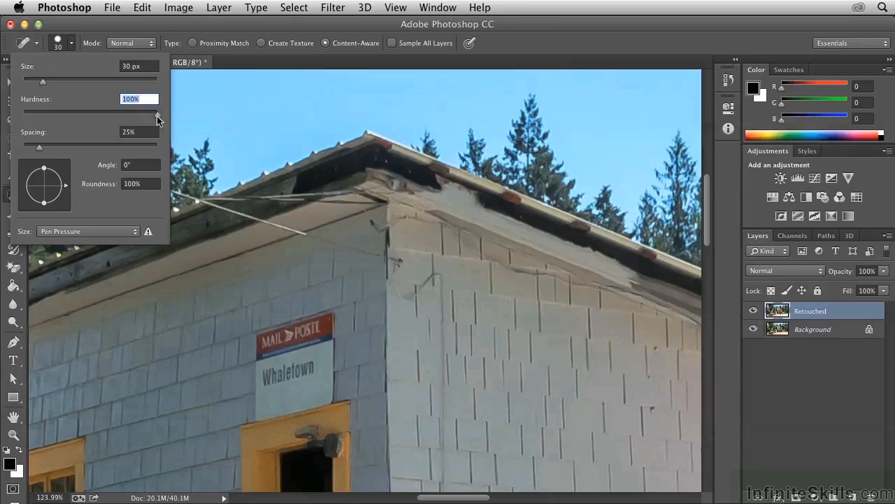
left_click_drag(41, 81, 39, 81)
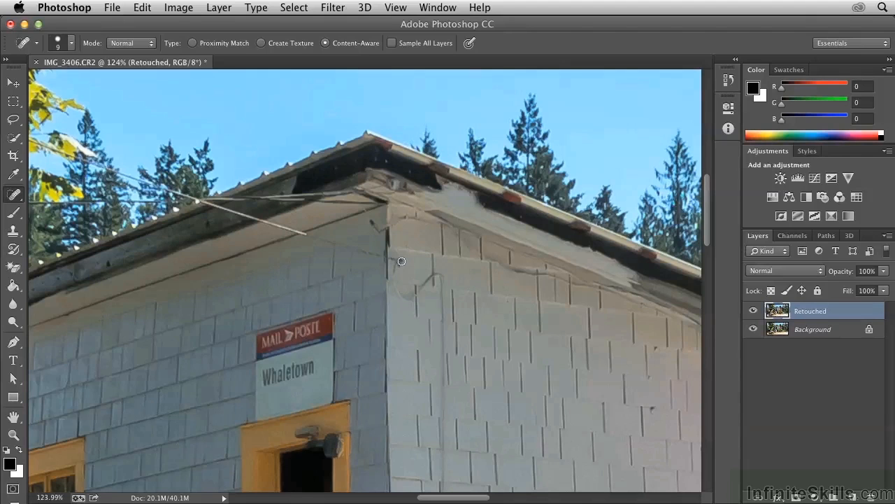
- Heal the four wire stretches across the wall, below, along and above the roof edge
left_click_drag(402, 261, 290, 227)
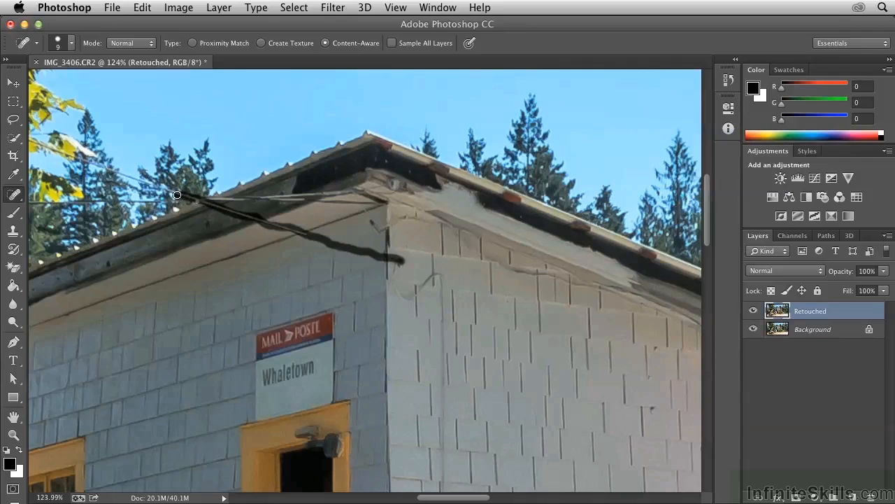
left_click_drag(176, 193, 261, 247)
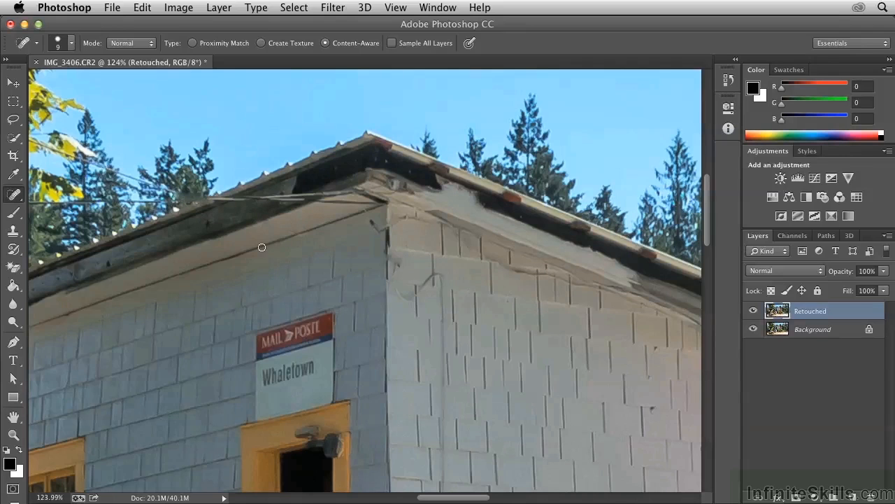
mouse_move(397, 272)
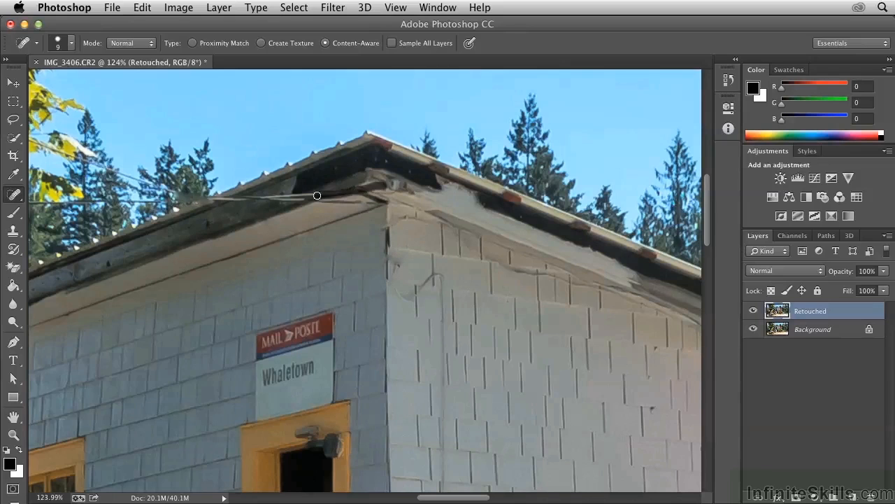
left_click_drag(317, 195, 384, 203)
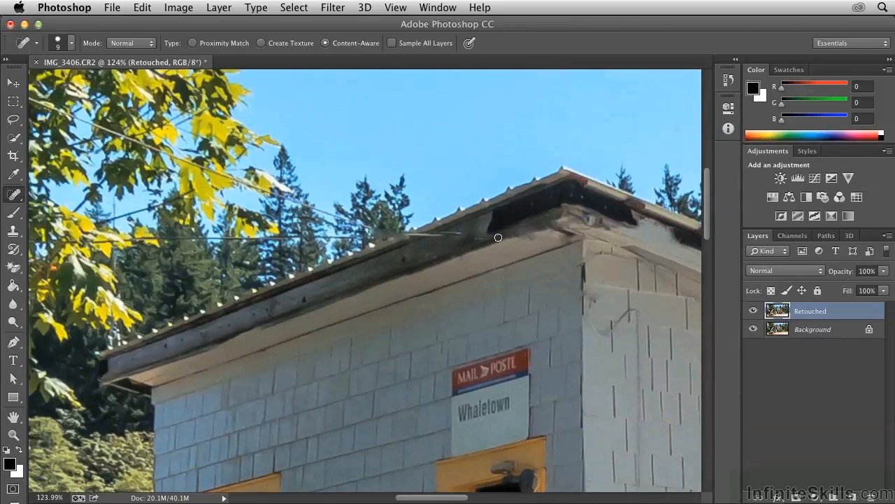
left_click_drag(498, 236, 366, 235)
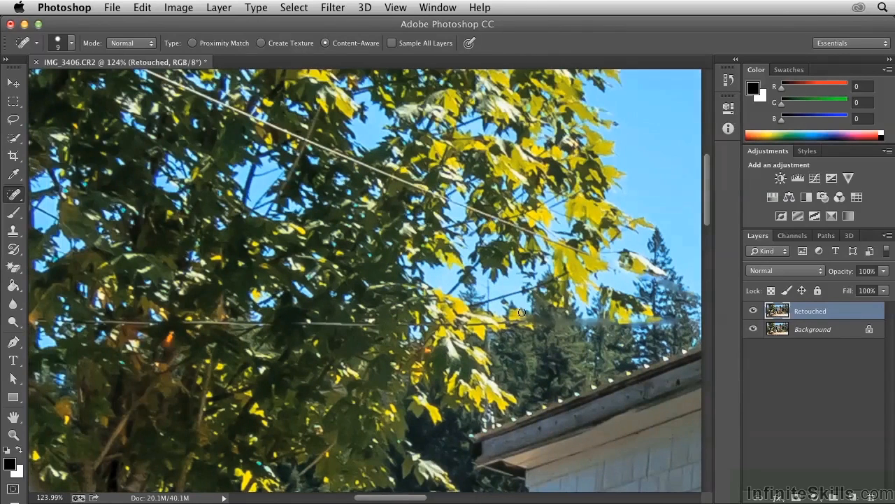
- Heal the lower wire through the leaves and dark foliage to the trunk, panning between strokes
left_click_drag(521, 312, 407, 323)
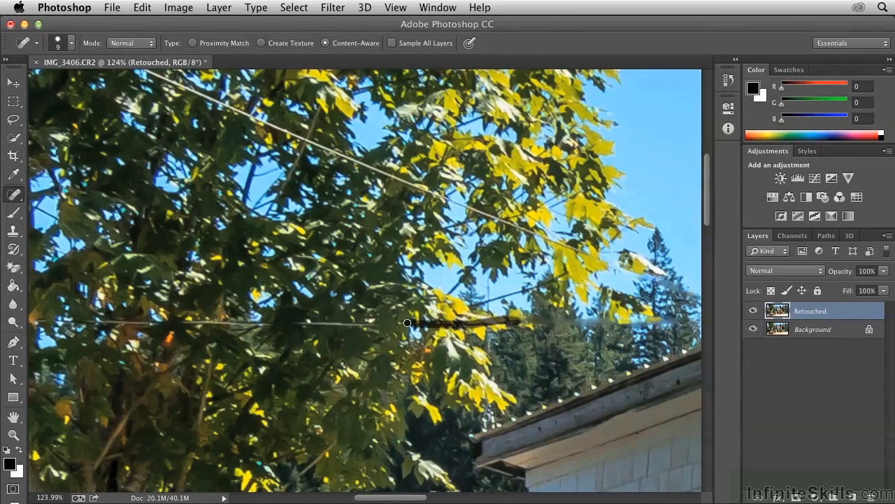
left_click_drag(408, 322, 499, 320)
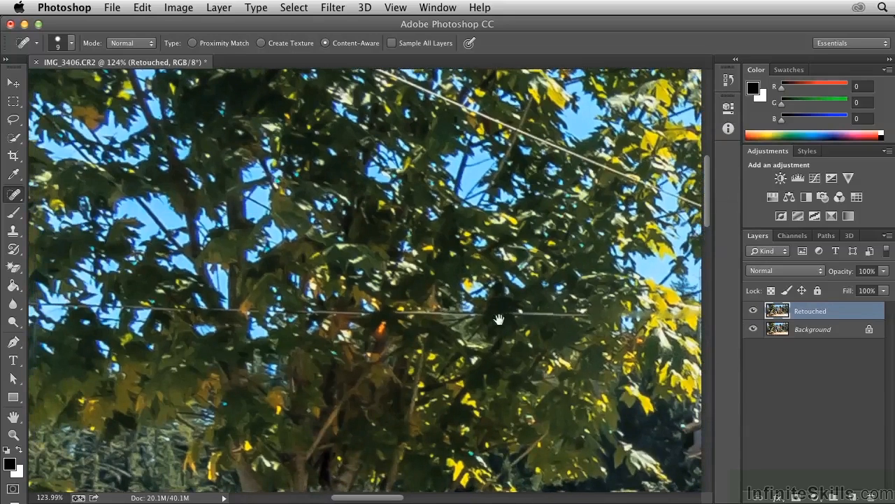
left_click_drag(492, 315, 590, 316)
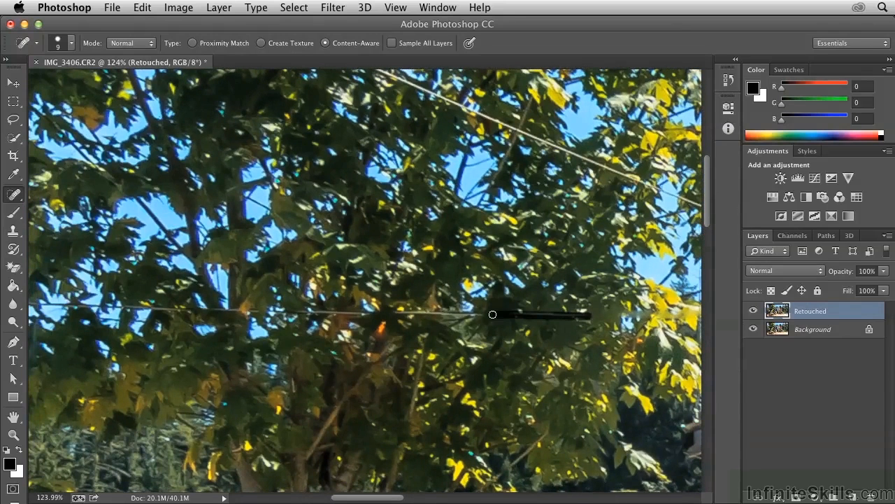
left_click_drag(492, 314, 295, 313)
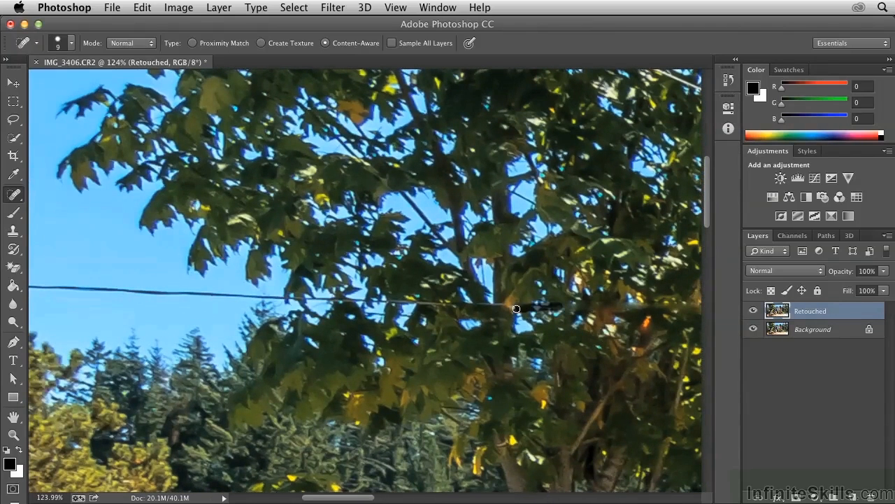
left_click_drag(516, 309, 406, 303)
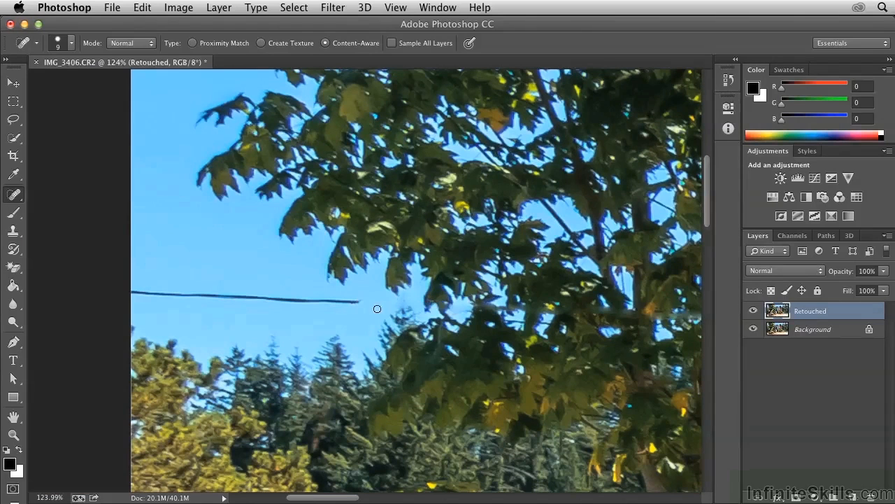
mouse_move(339, 309)
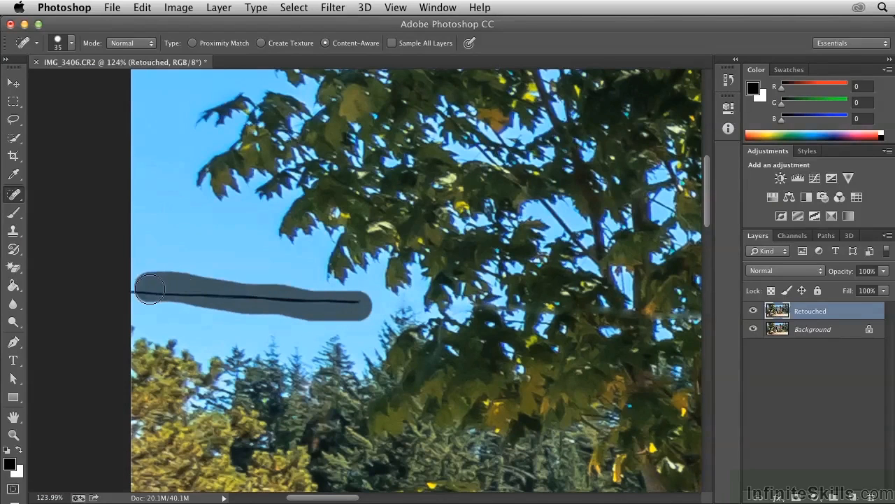
- Heal the sky wire with a 35 px brush, then the upper tree wire at 10 px
left_click_drag(151, 289, 527, 195)
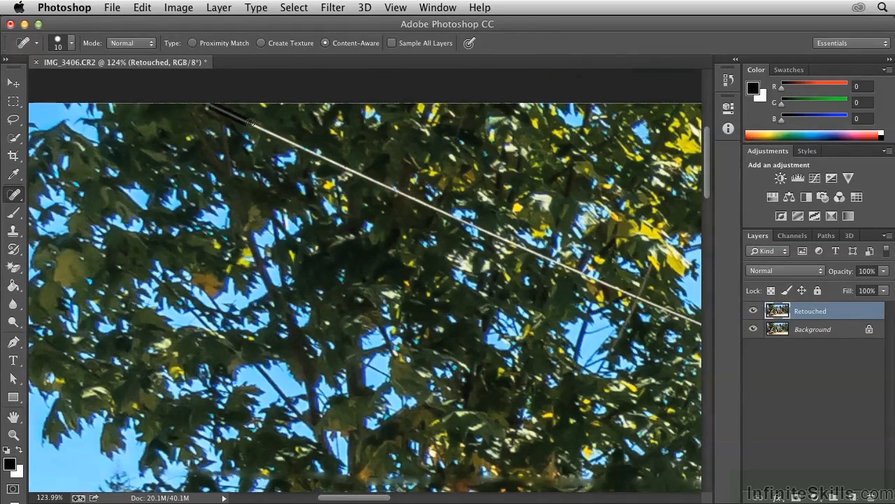
left_click_drag(252, 124, 371, 180)
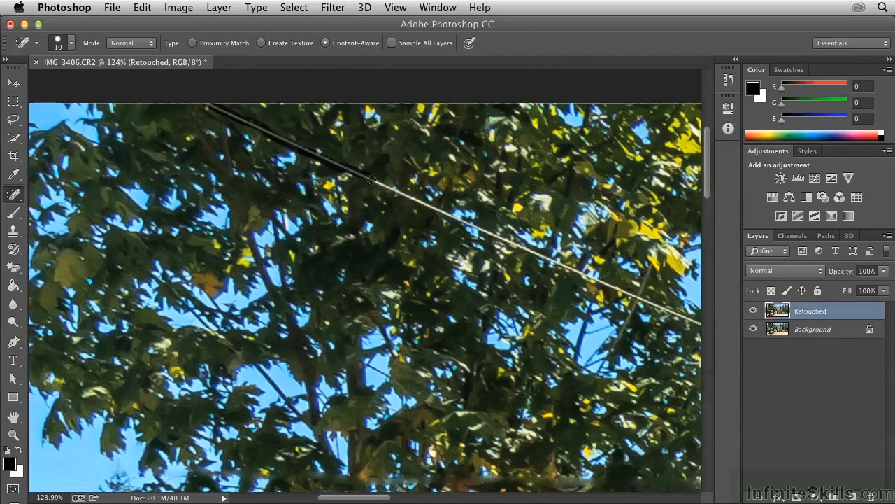
left_click_drag(374, 180, 500, 241)
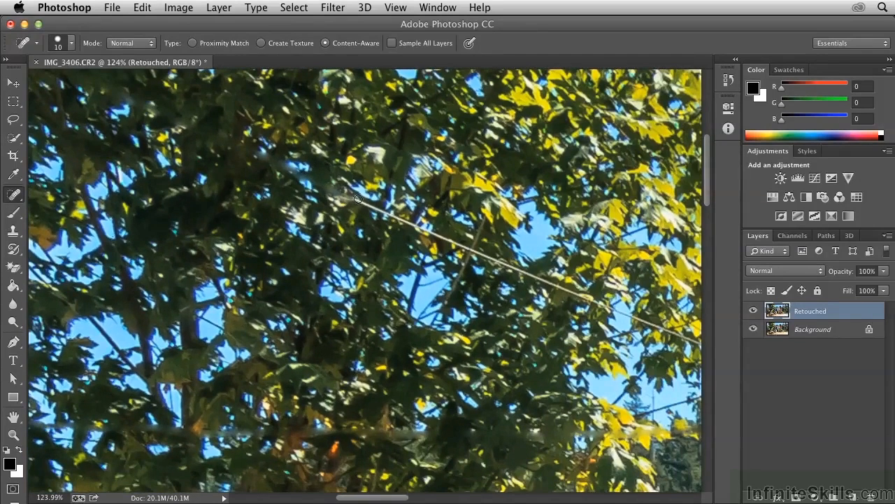
left_click_drag(353, 199, 500, 260)
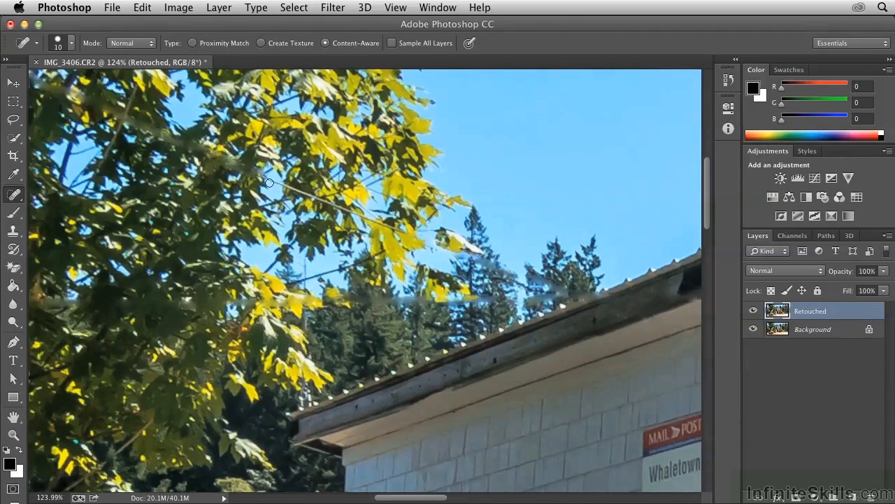
left_click_drag(269, 181, 364, 215)
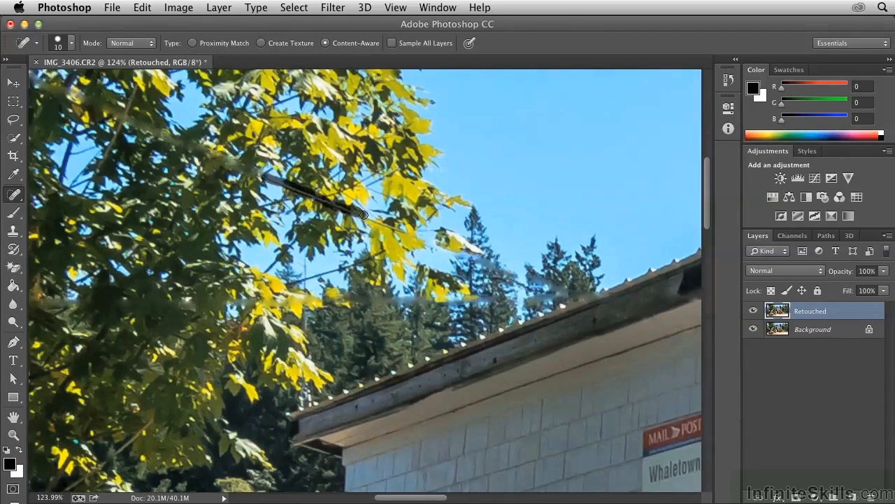
- Heal the final bit of wire among the leaves and compare the full photo
left_click(364, 216)
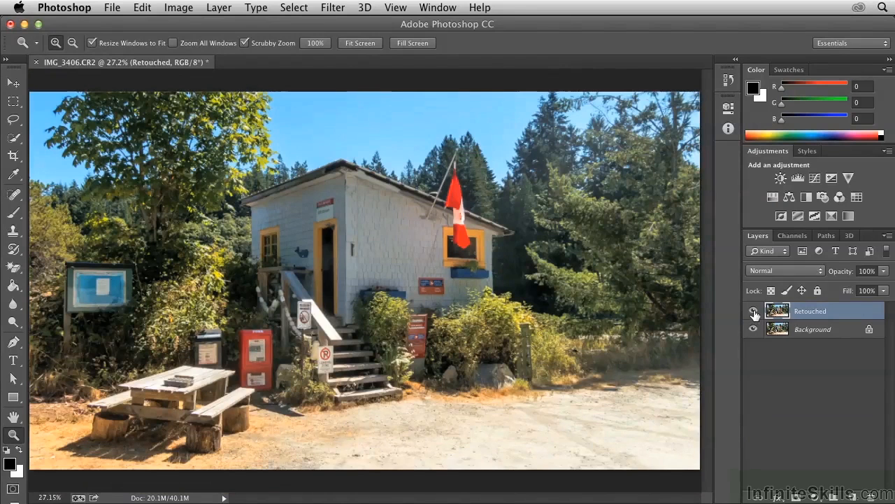
mouse_move(754, 310)
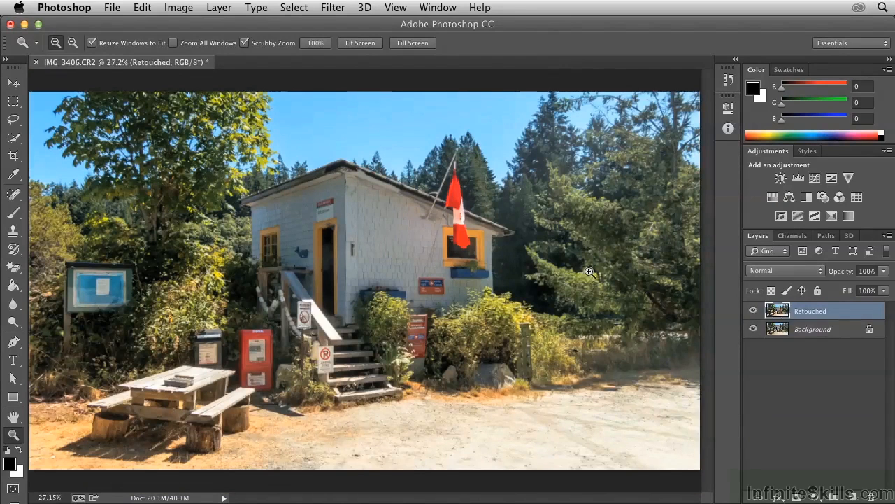
mouse_move(233, 170)
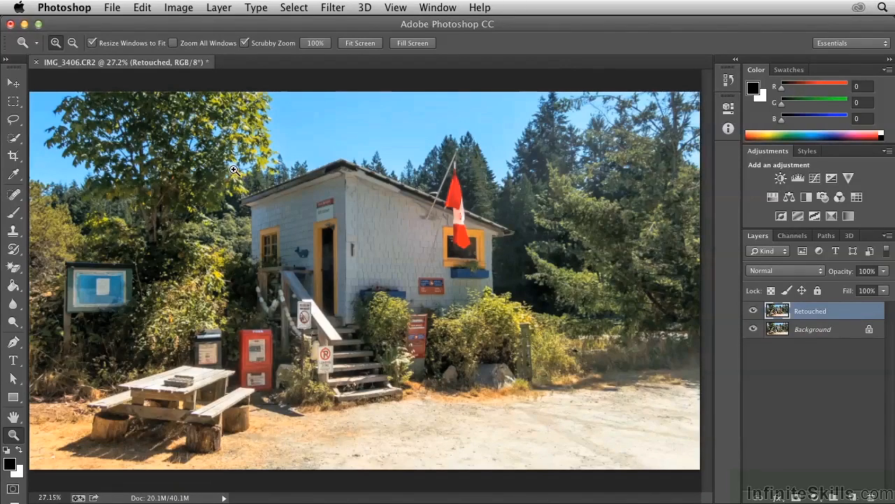
mouse_move(285, 173)
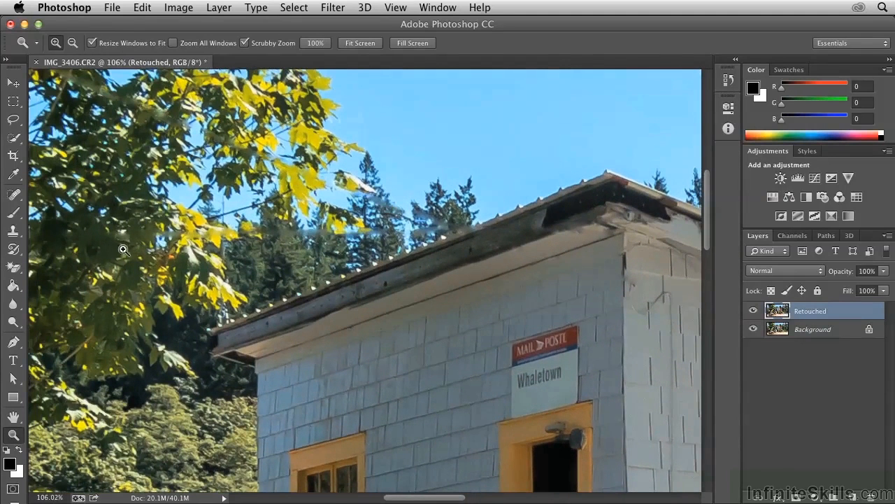
- Switch to the Clone Stamp Tool and stamp sampled trees over the blur streaks above the roof
left_click(12, 230)
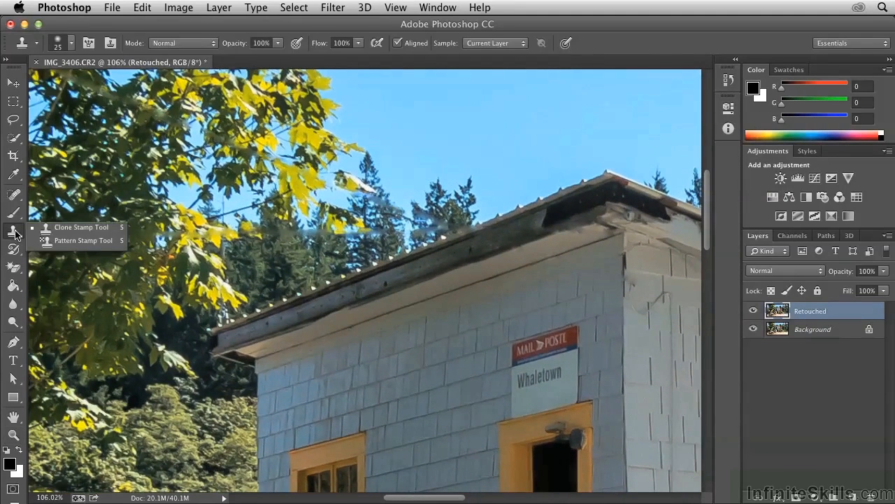
left_click(12, 230)
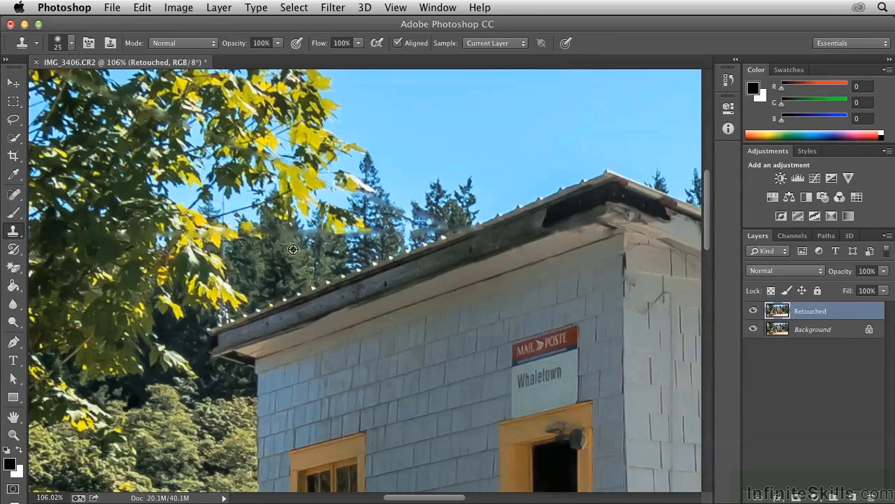
mouse_move(297, 254)
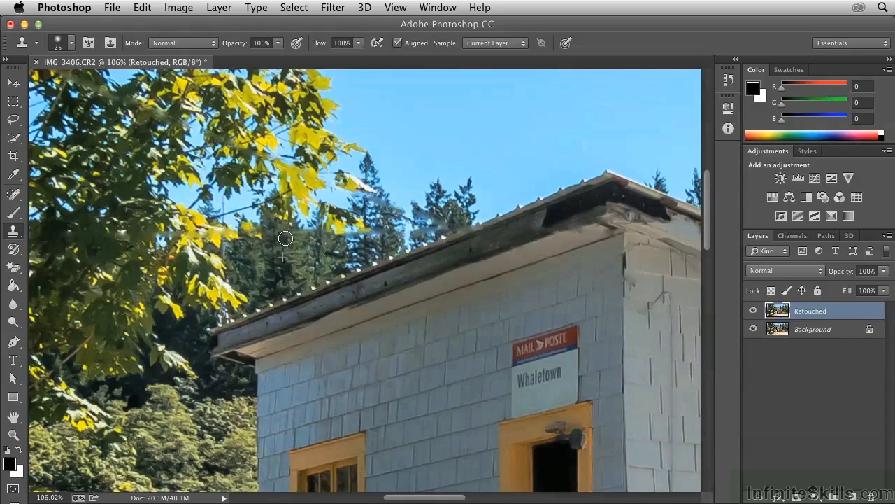
mouse_move(282, 238)
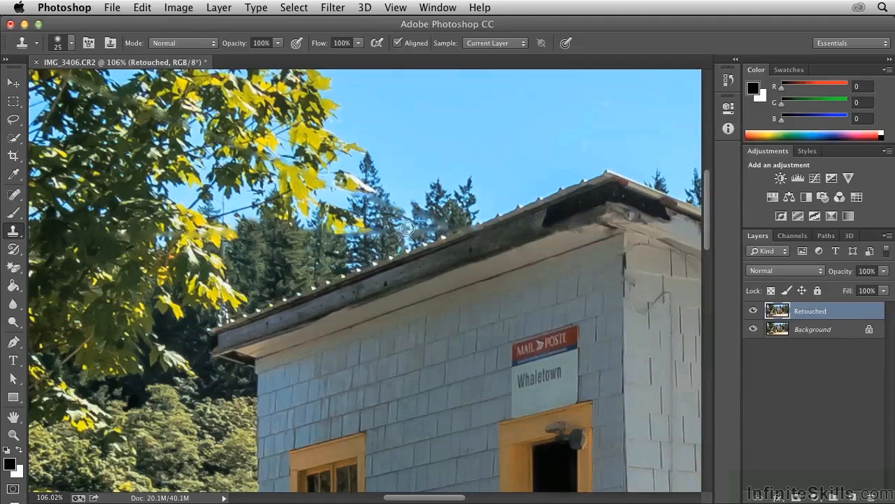
mouse_move(458, 210)
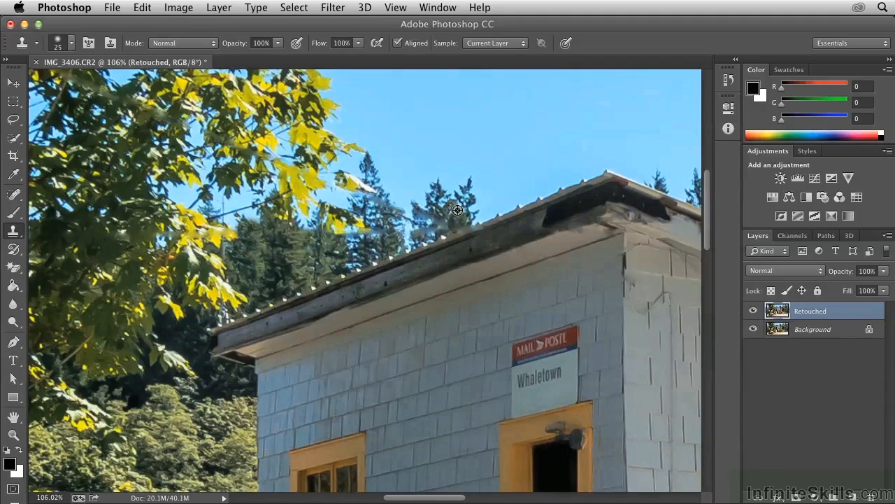
mouse_move(439, 222)
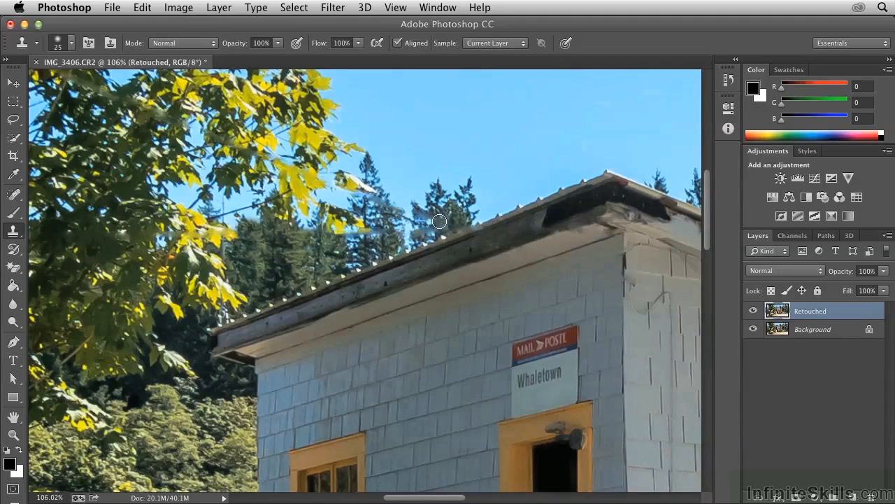
left_click(433, 225)
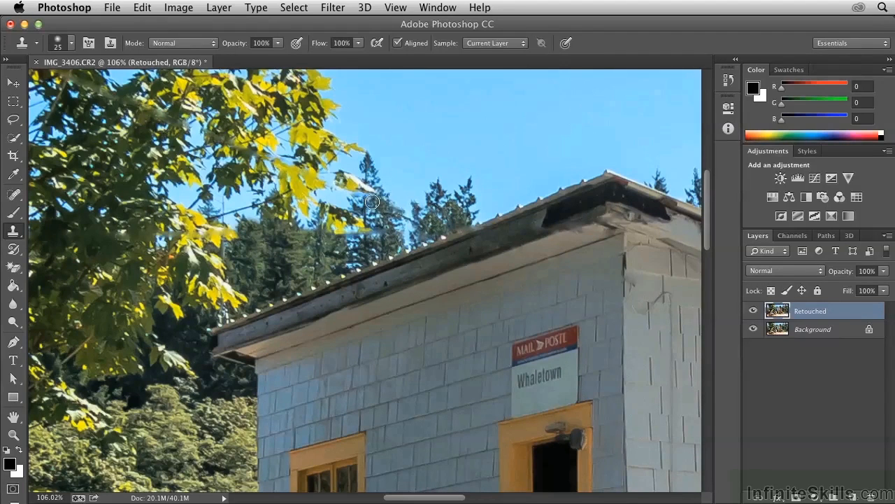
mouse_move(327, 257)
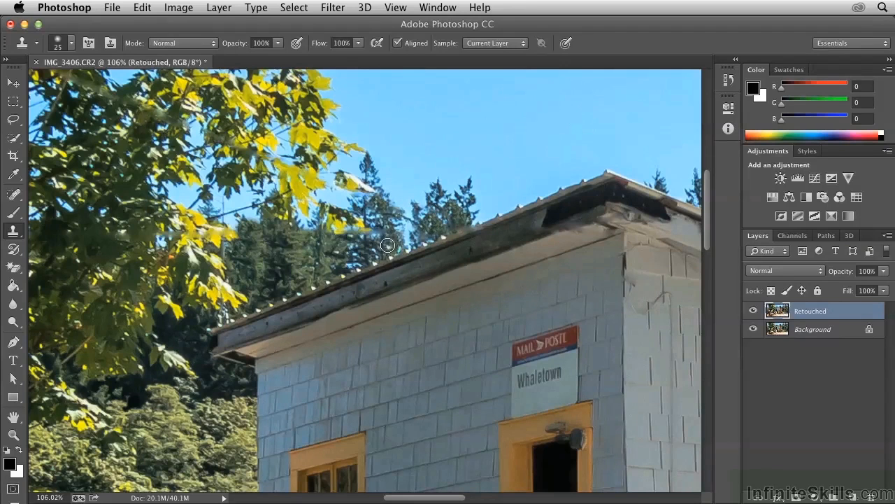
mouse_move(329, 249)
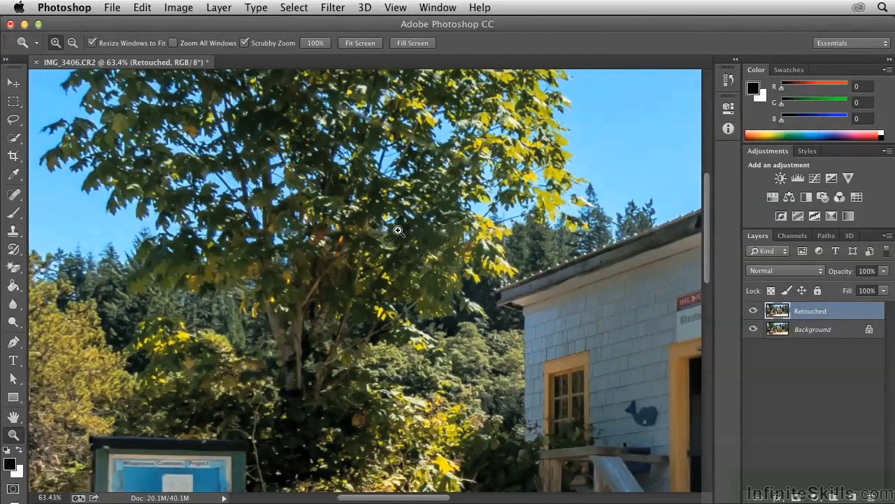
mouse_move(233, 231)
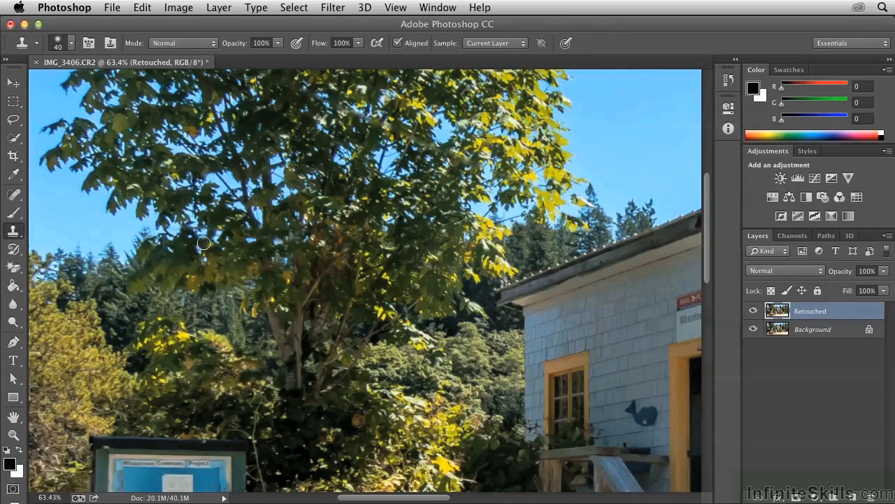
mouse_move(455, 259)
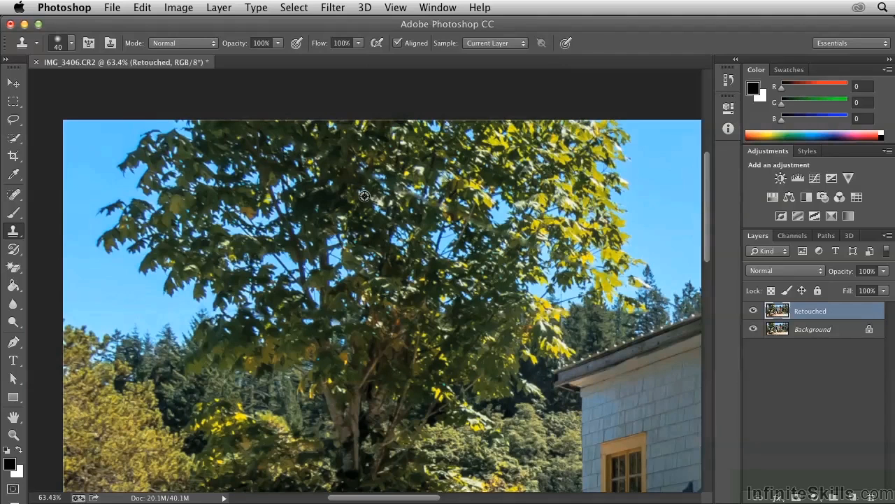
mouse_move(376, 181)
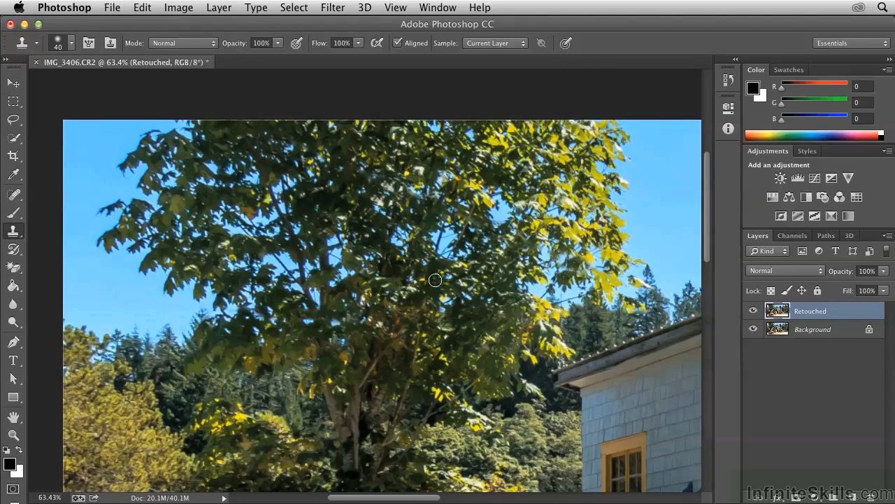
mouse_move(520, 266)
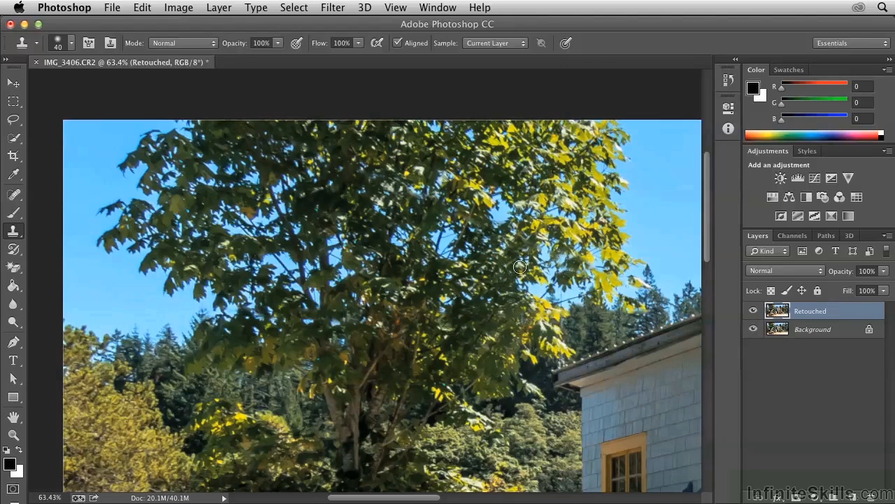
mouse_move(412, 280)
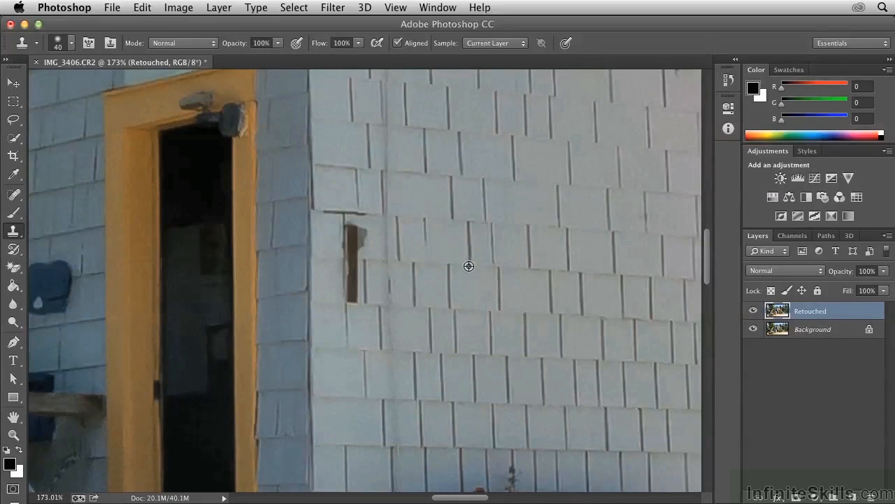
mouse_move(469, 264)
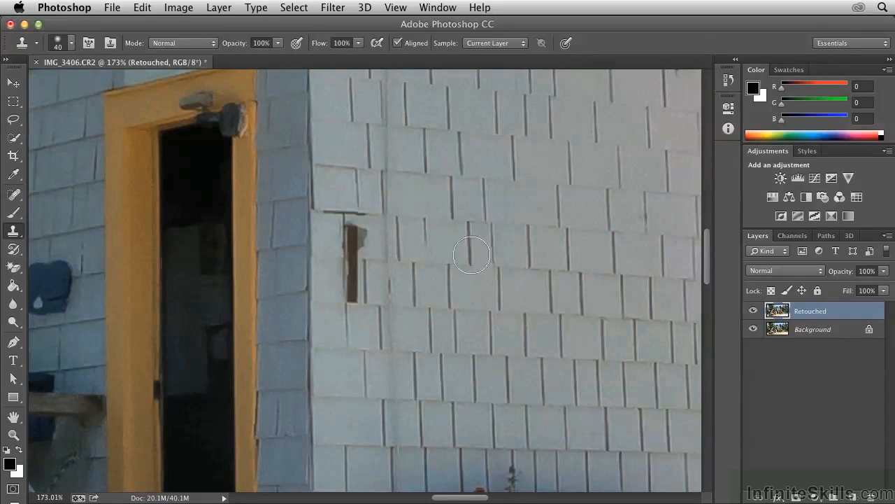
mouse_move(418, 263)
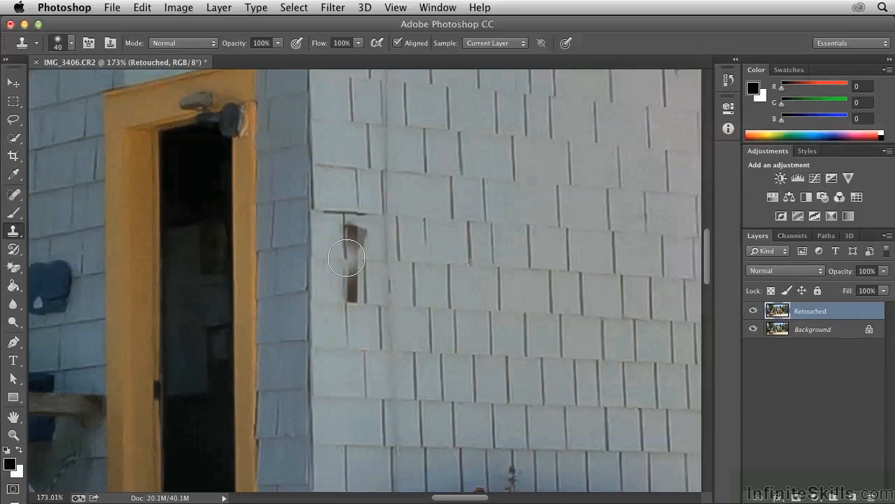
- Paint cloned shingles over the dark object on the shingled corner wall
left_click_drag(347, 258, 357, 286)
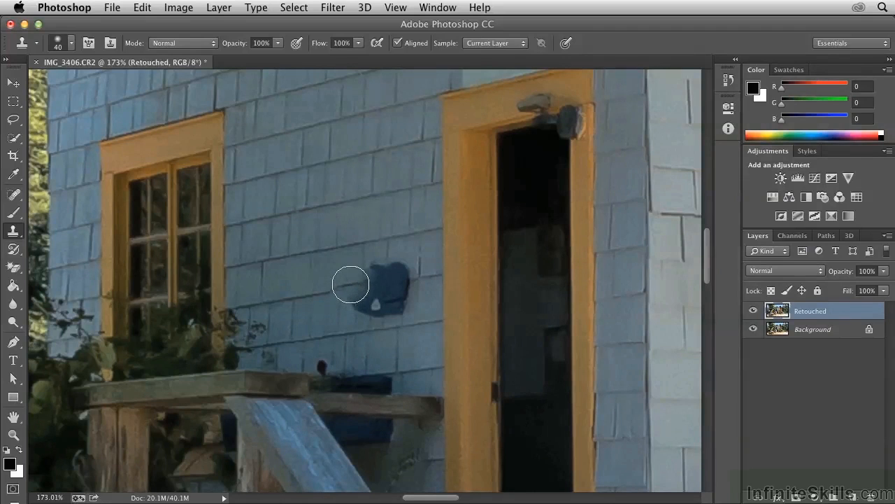
mouse_move(352, 289)
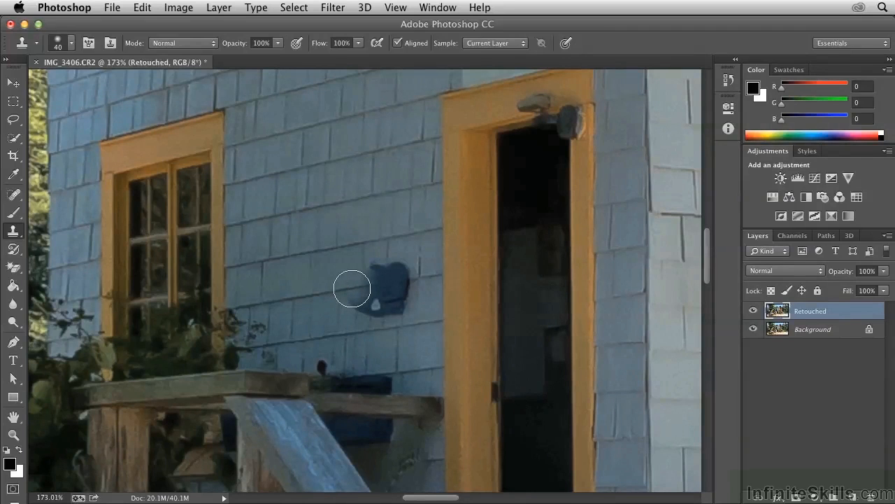
- Paint sampled shingles over the whole blue whale sign until it disappears
left_click_drag(352, 289, 374, 304)
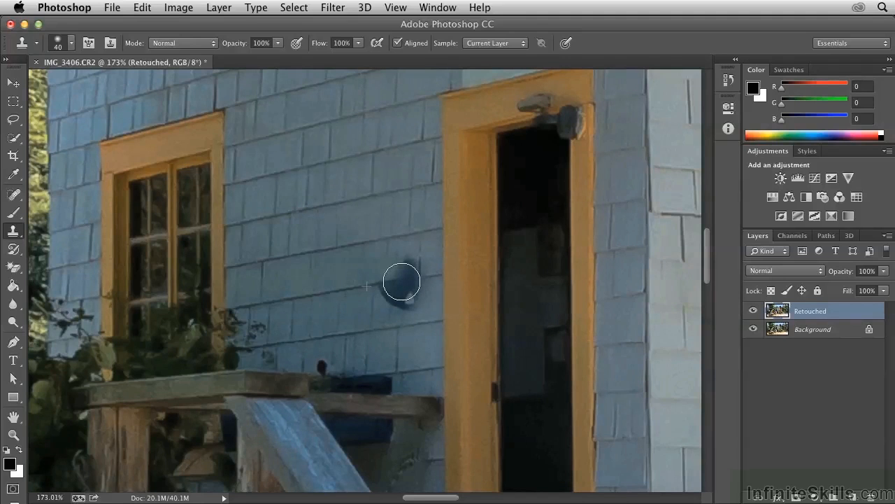
left_click_drag(401, 282, 357, 315)
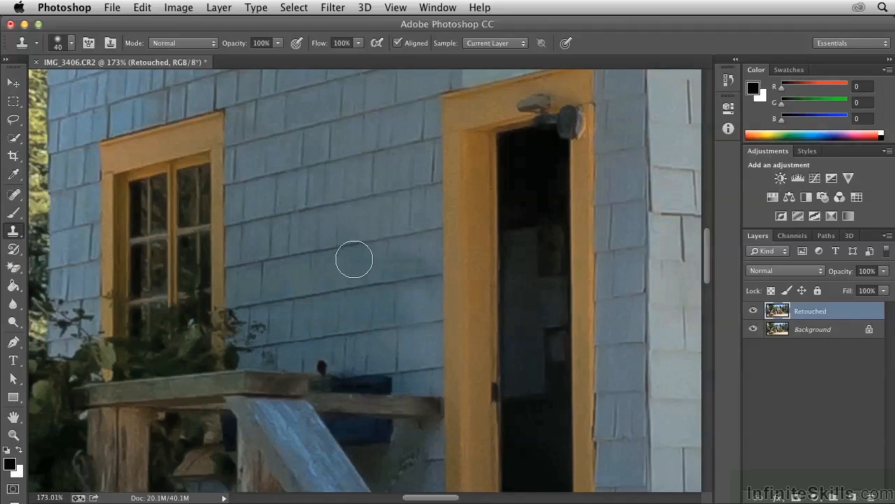
mouse_move(401, 260)
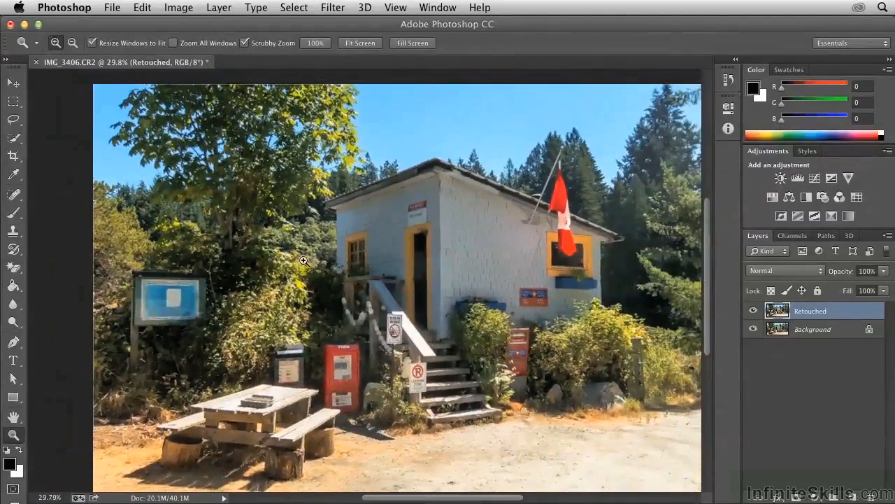
- Zoom out to the full post office photo and toggle the Retouched layer to compare
left_click_drag(305, 261, 411, 287)
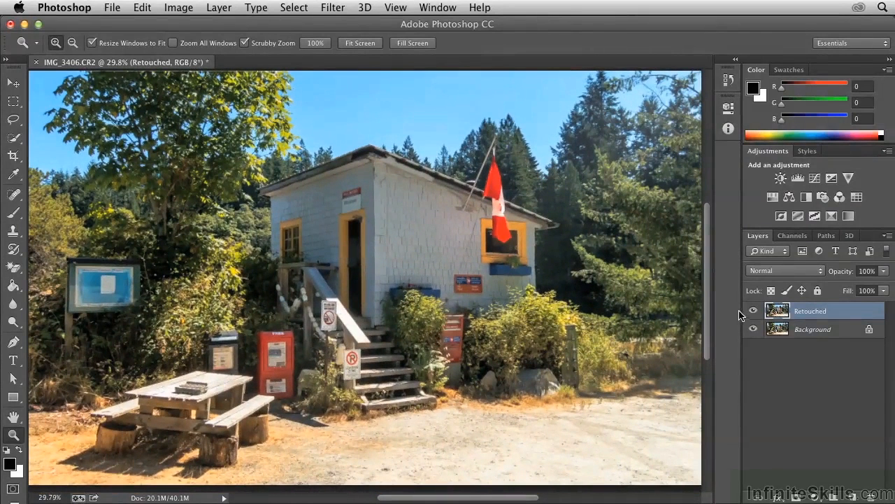
left_click(752, 310)
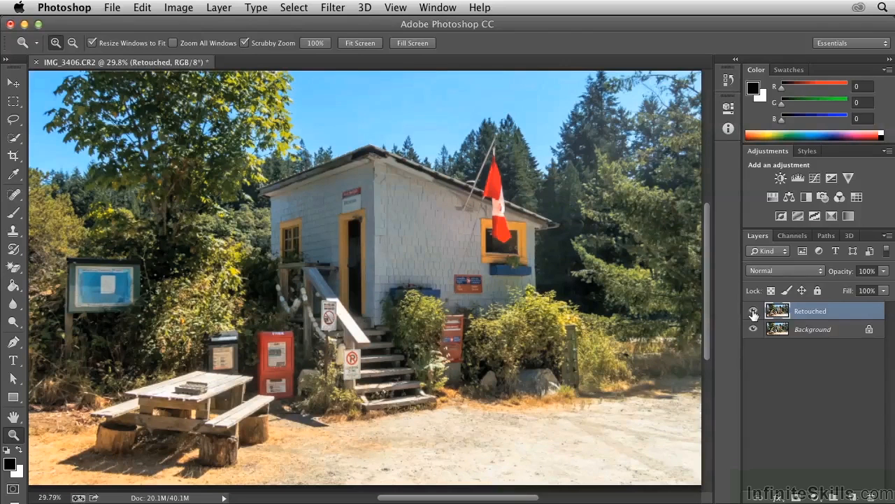
mouse_move(753, 311)
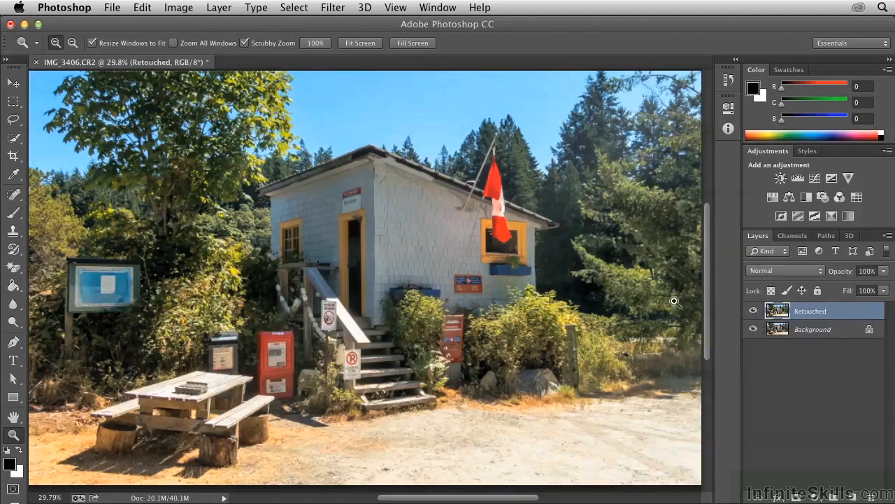
mouse_move(644, 293)
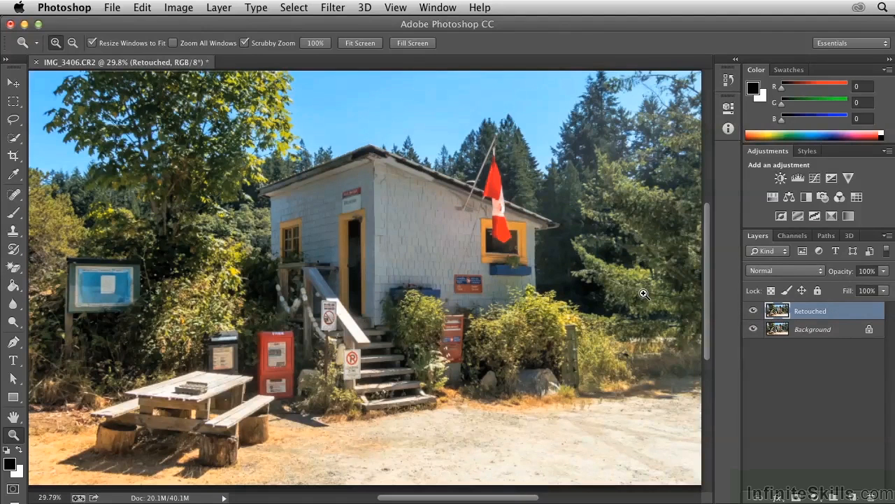